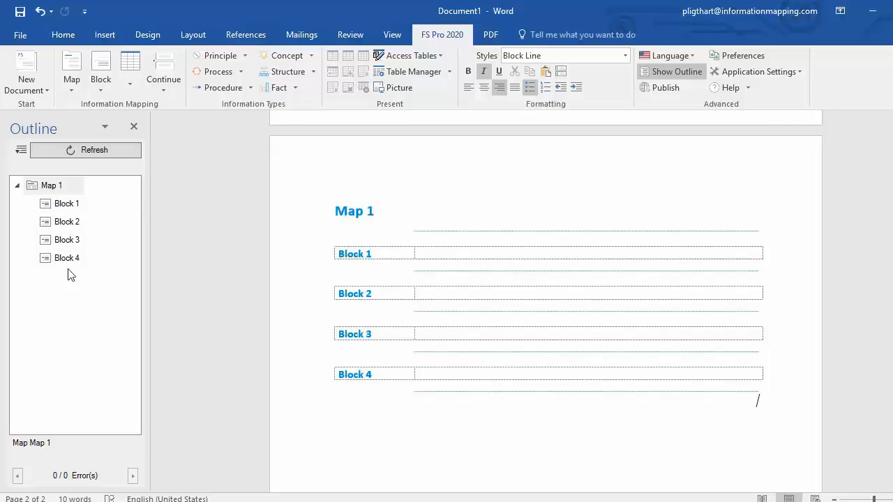
mouse_move(86, 257)
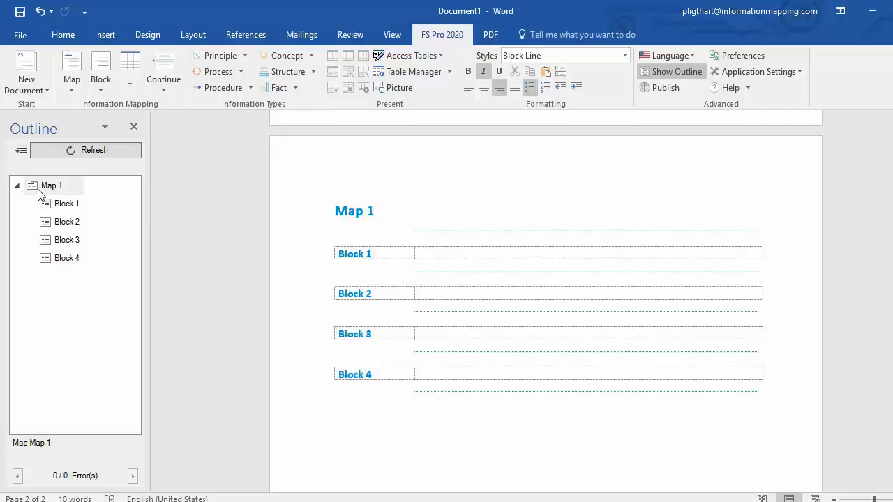
mouse_move(53, 185)
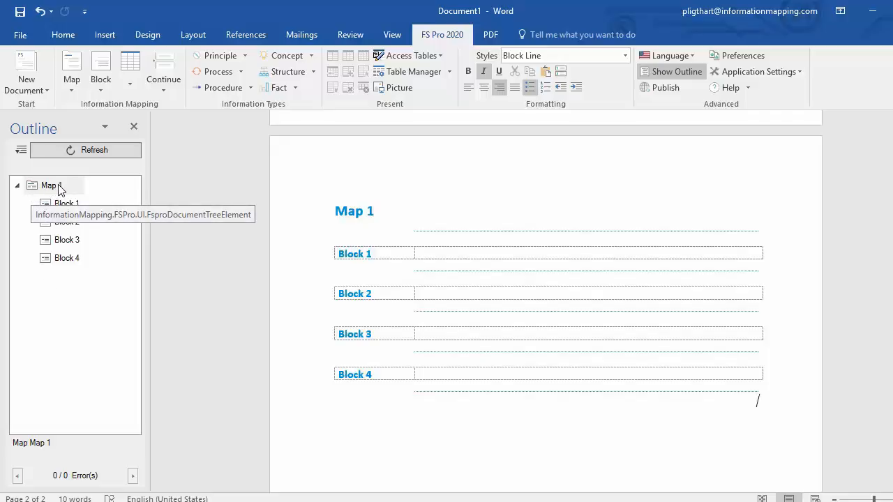
mouse_move(75, 221)
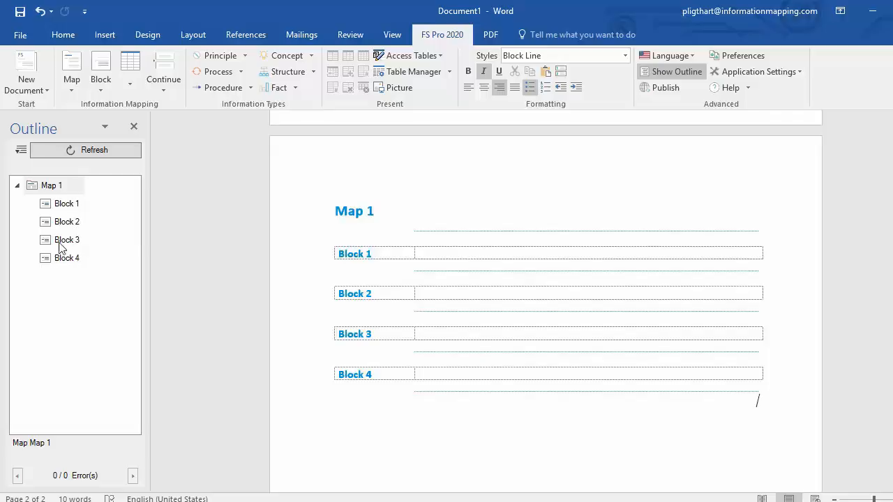
Assign the Principle information type to Block 1 in the Outline pane
left_click(67, 203)
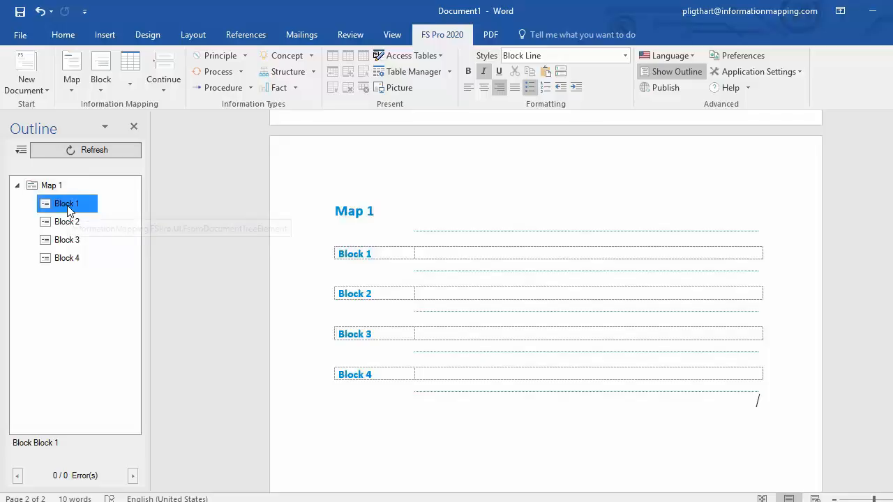
mouse_move(66, 204)
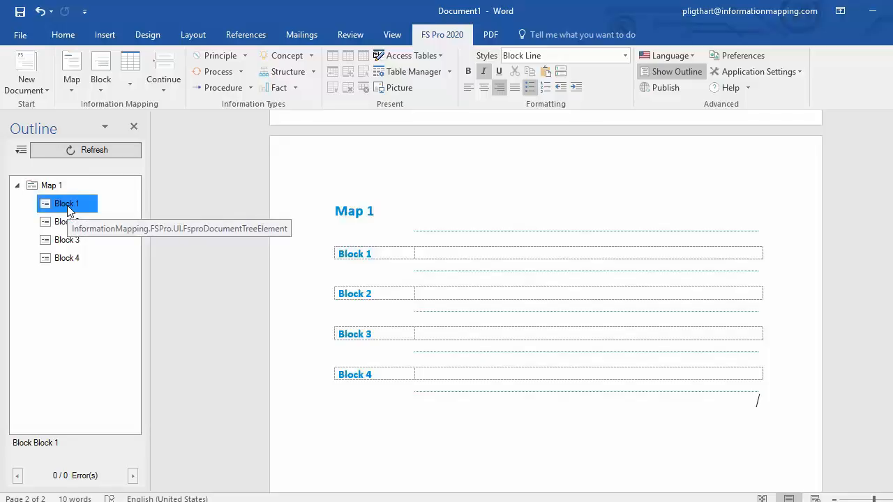
right_click(66, 203)
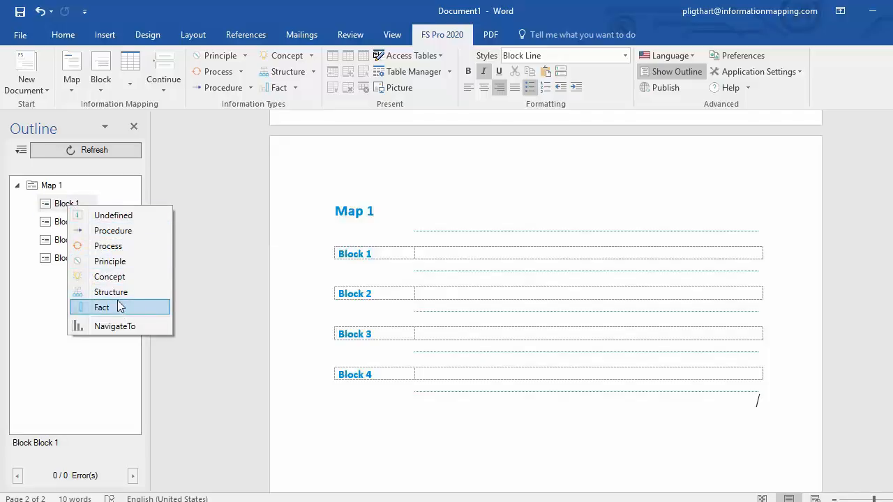
mouse_move(108, 245)
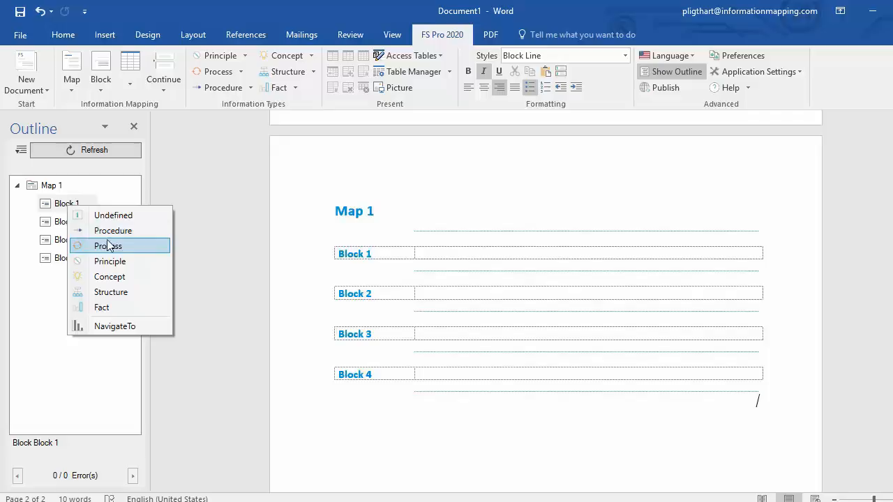
left_click(108, 245)
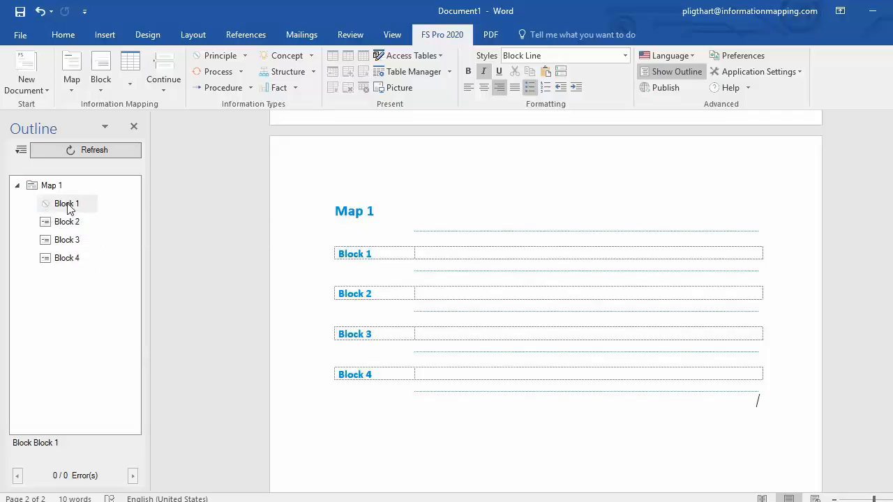
mouse_move(66, 222)
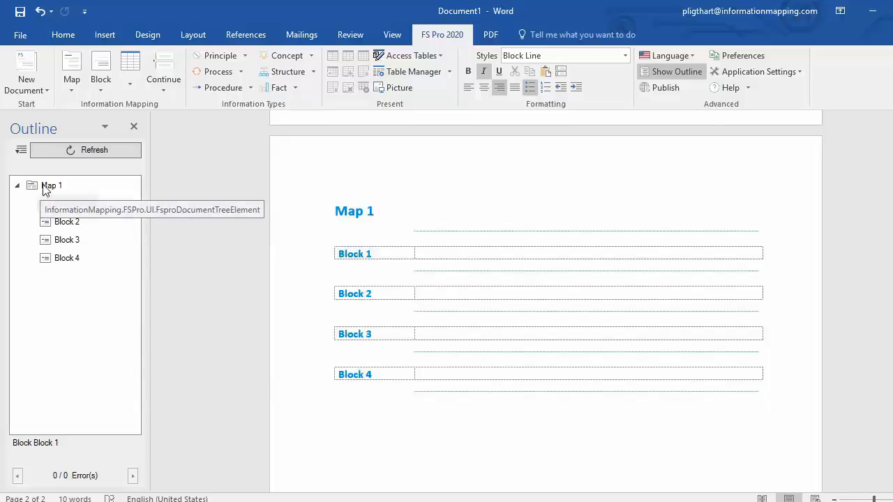
Bring up the information type choices for Map 1 to set it as Process
left_click(52, 185)
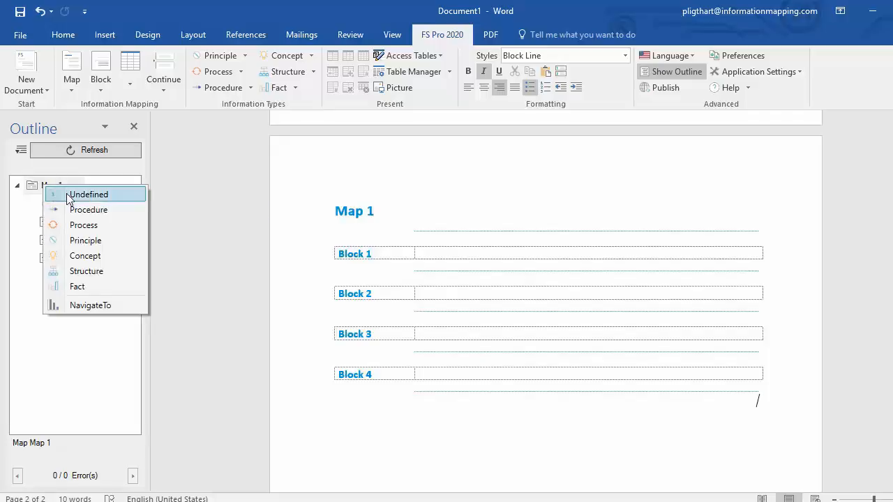
mouse_move(87, 271)
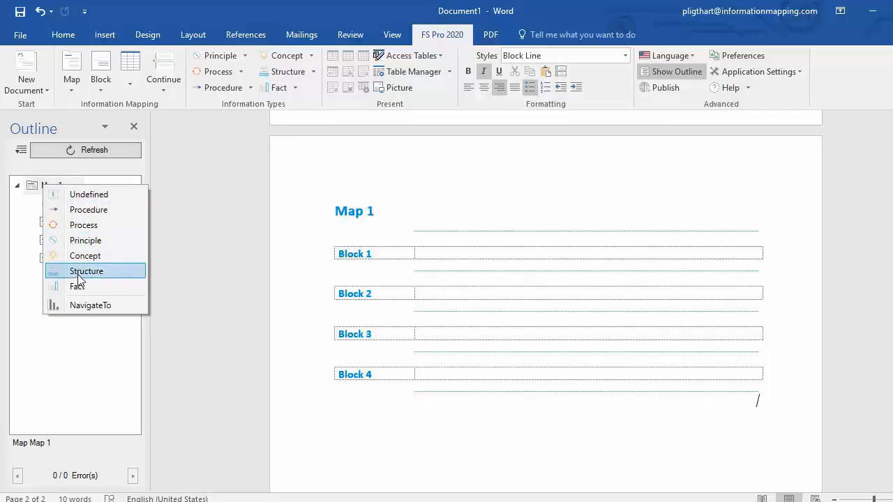
mouse_move(86, 225)
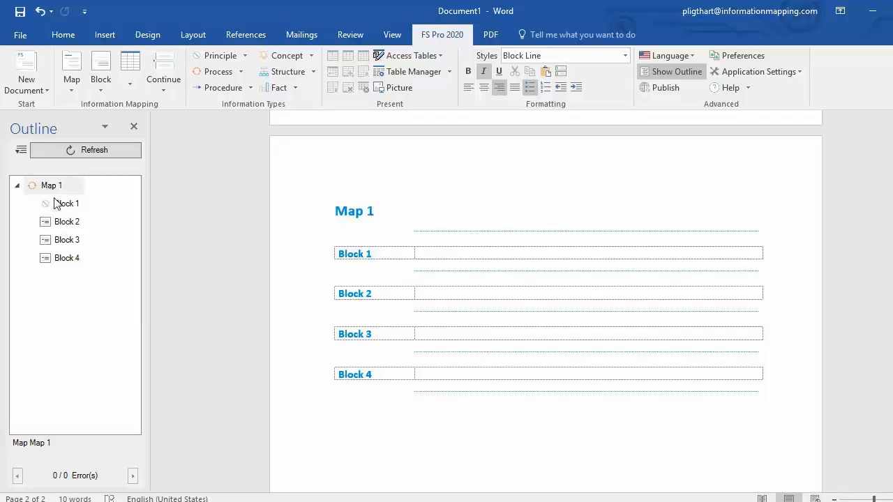
mouse_move(50, 186)
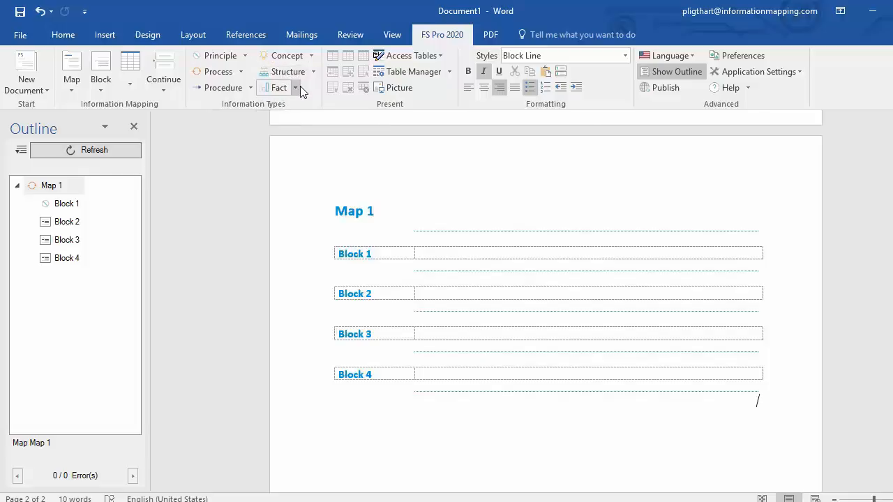
mouse_move(278, 87)
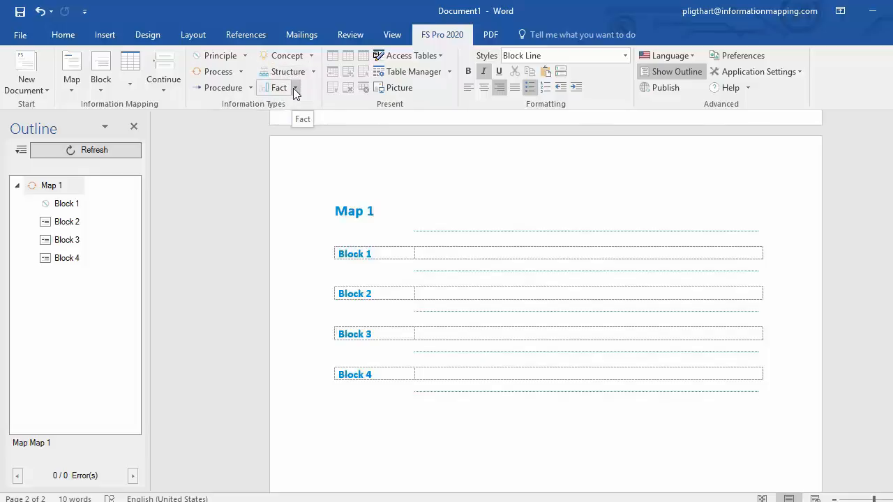
Insert a fifth Fact block into Map 1 and start its label with 'Block'
left_click(296, 87)
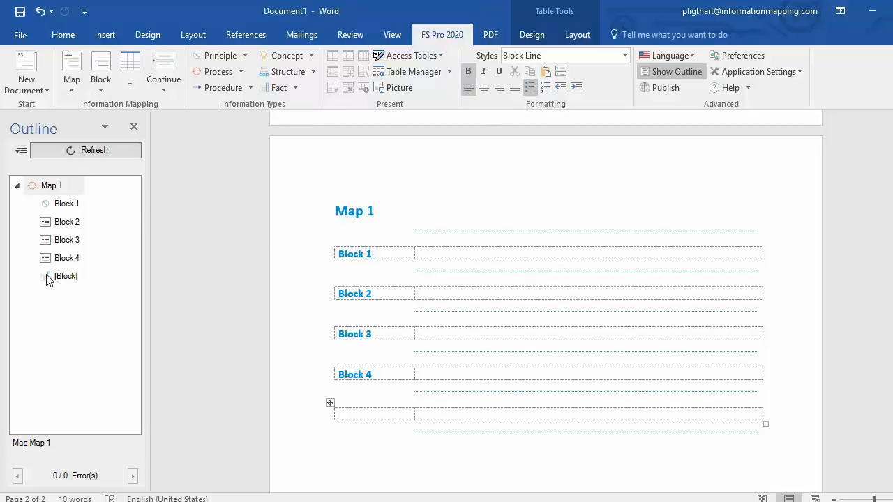
left_click(65, 276)
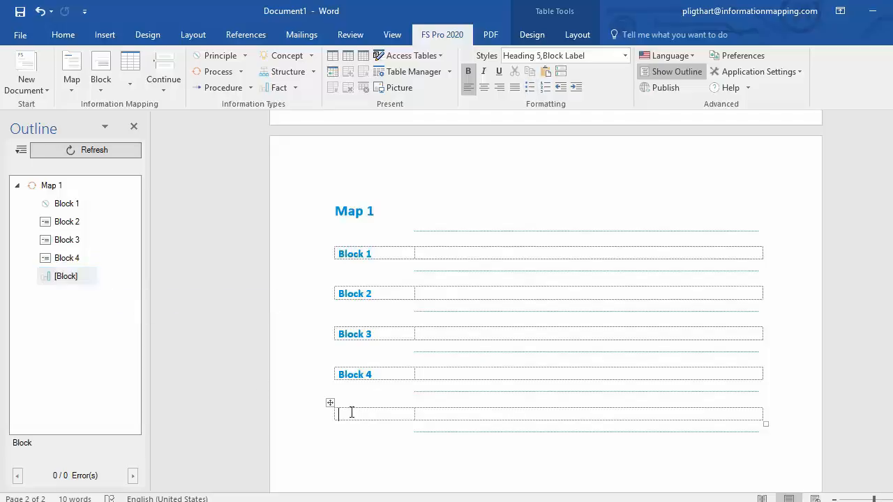
type("Block 5")
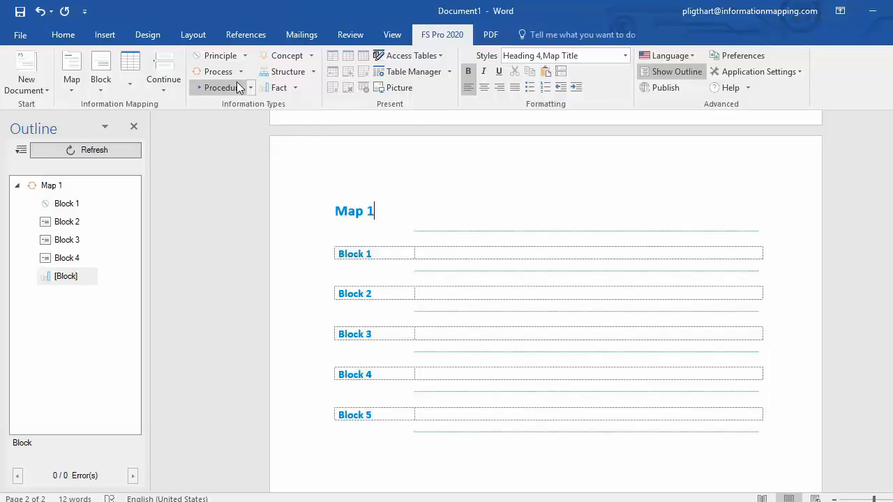
mouse_move(223, 87)
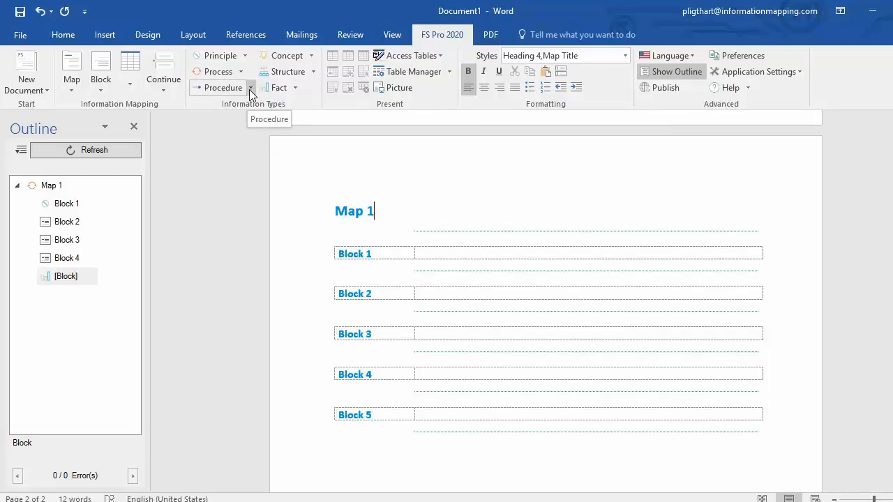
Insert a new Procedure map titled Map Title above Map 1
left_click(251, 87)
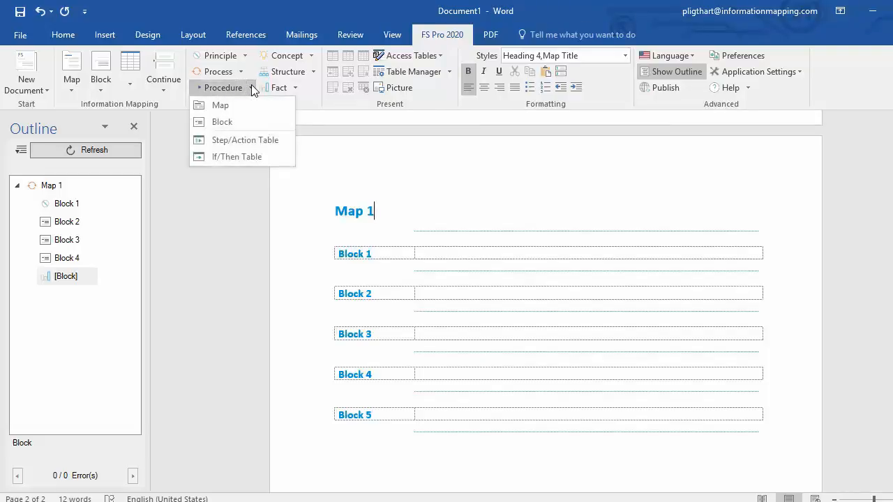
mouse_move(220, 104)
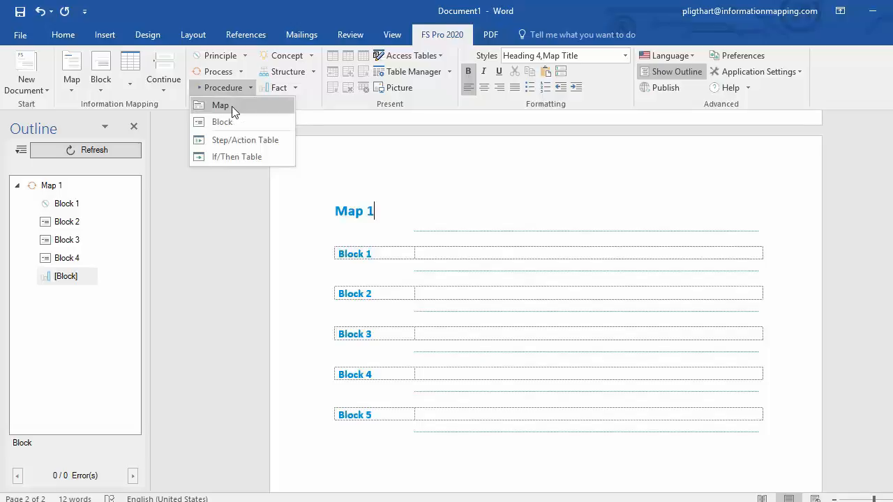
left_click(220, 105)
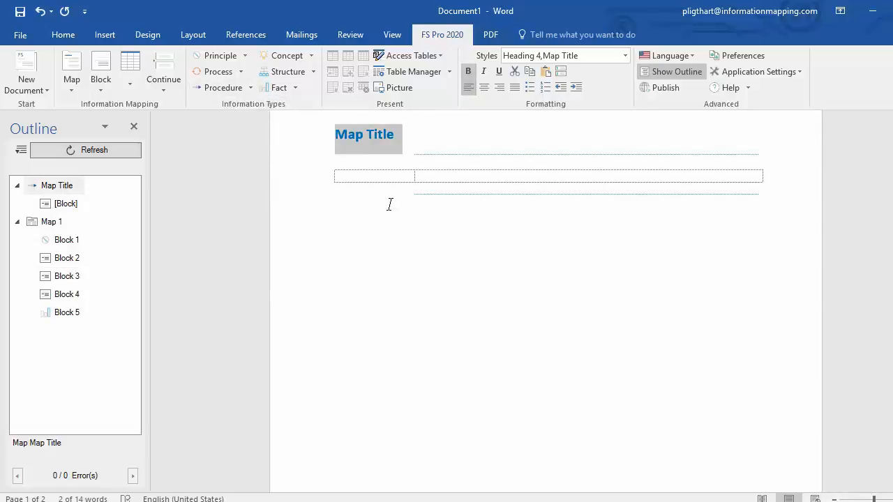
mouse_move(57, 186)
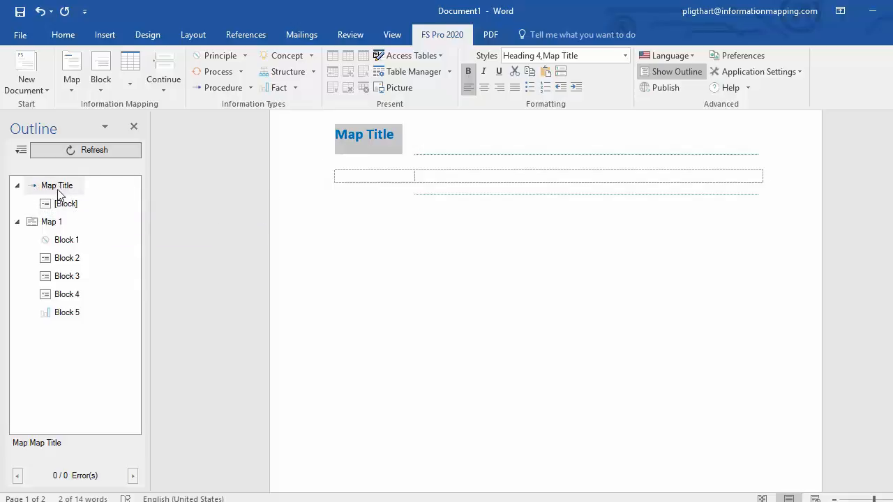
mouse_move(57, 185)
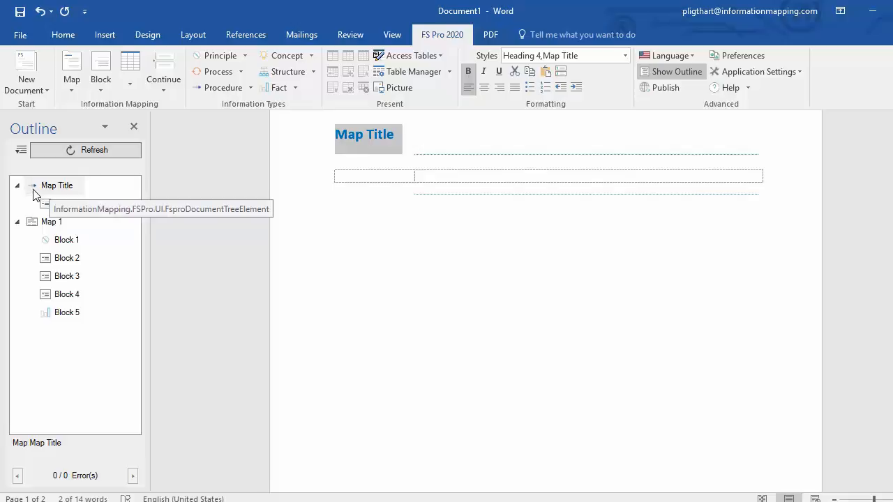